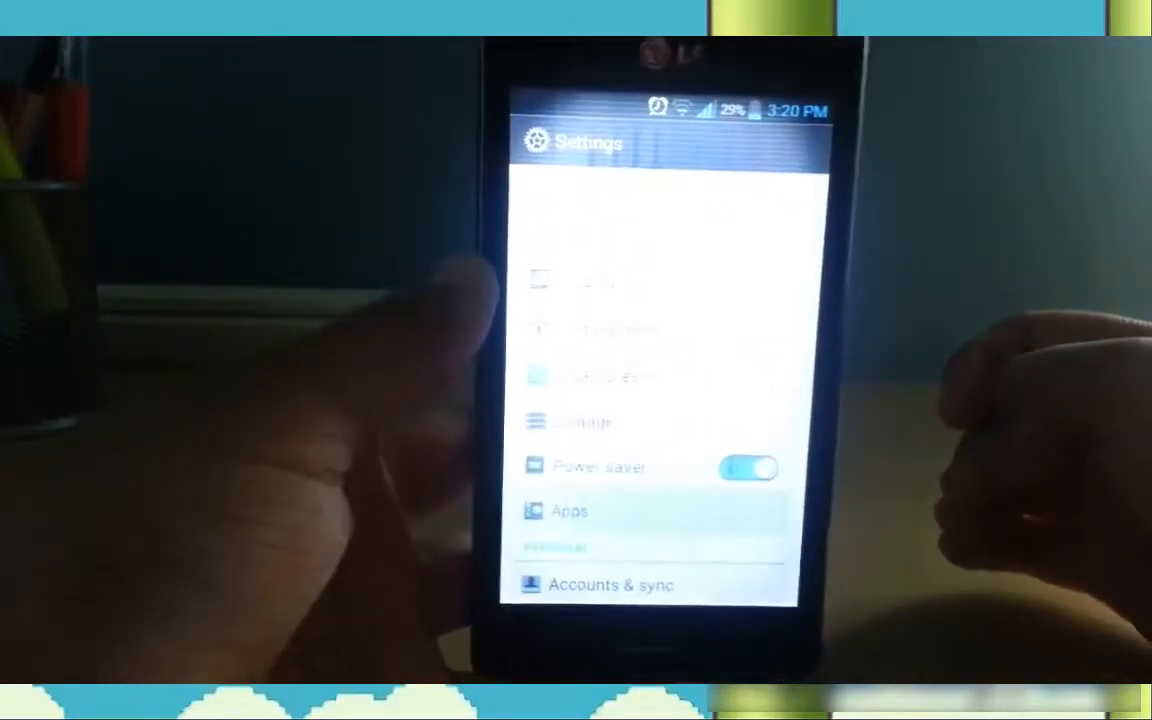
# Enable Unknown sources under Security and accept the risk warning to allow non-Market apps.
pyautogui.click(568, 510)
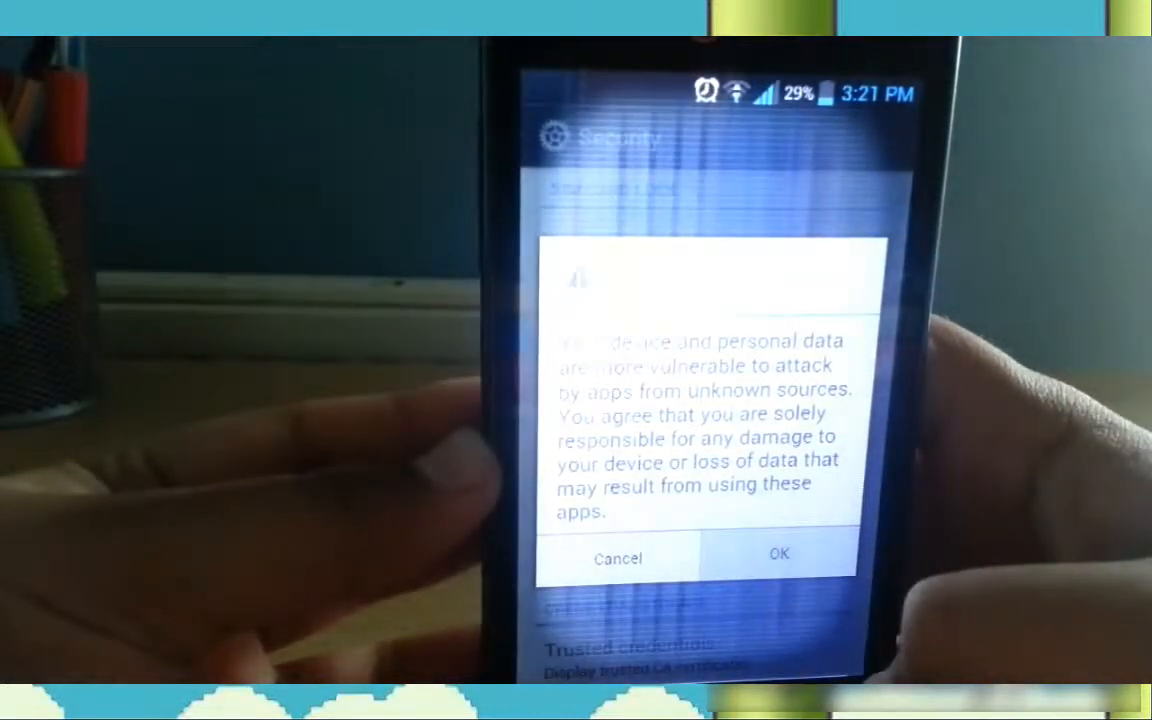
pyautogui.click(778, 556)
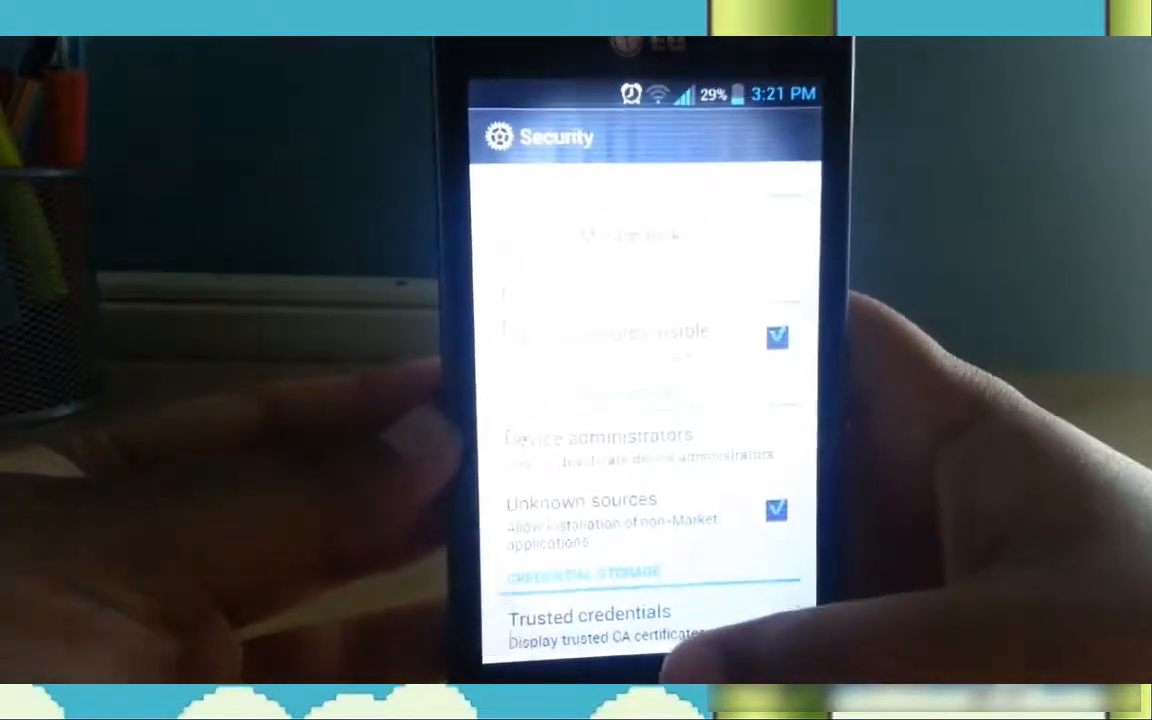